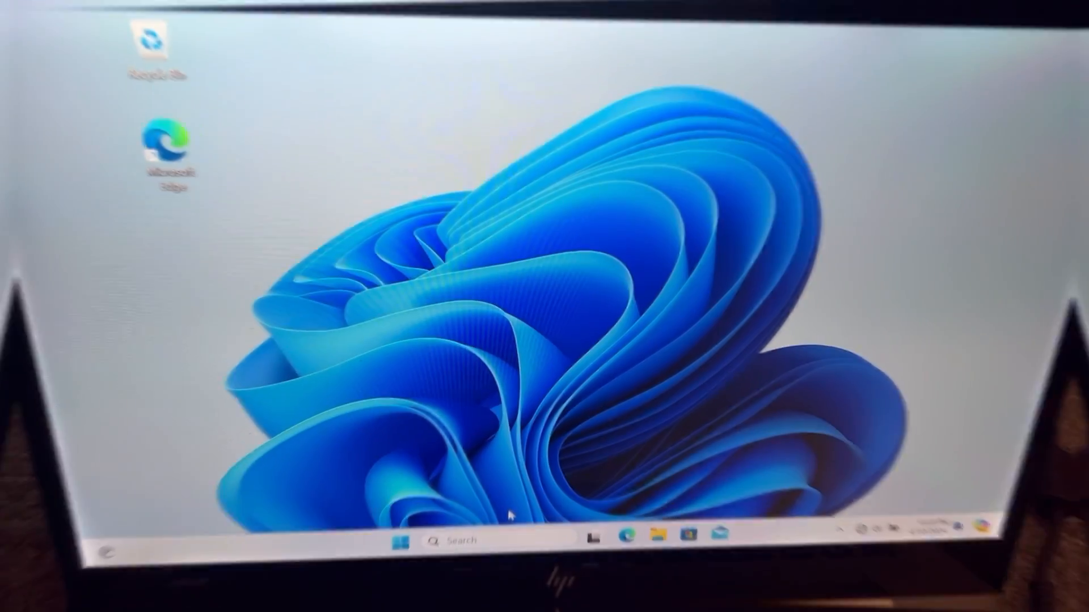
- Search for 'reset' so Reset this PC shows as the best match
left_click(452, 541)
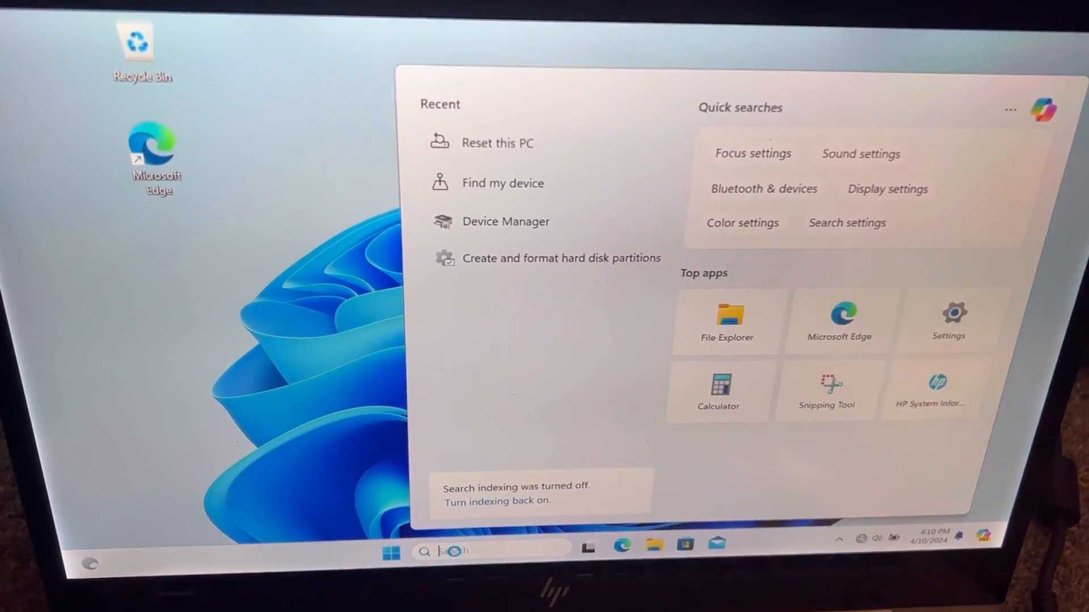
type("res")
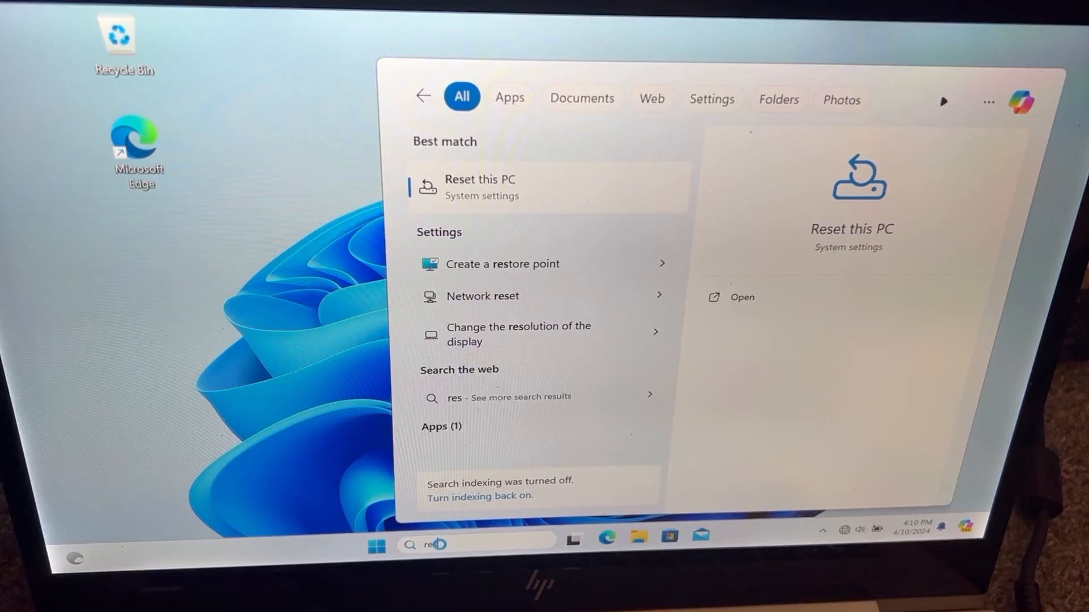
type("et")
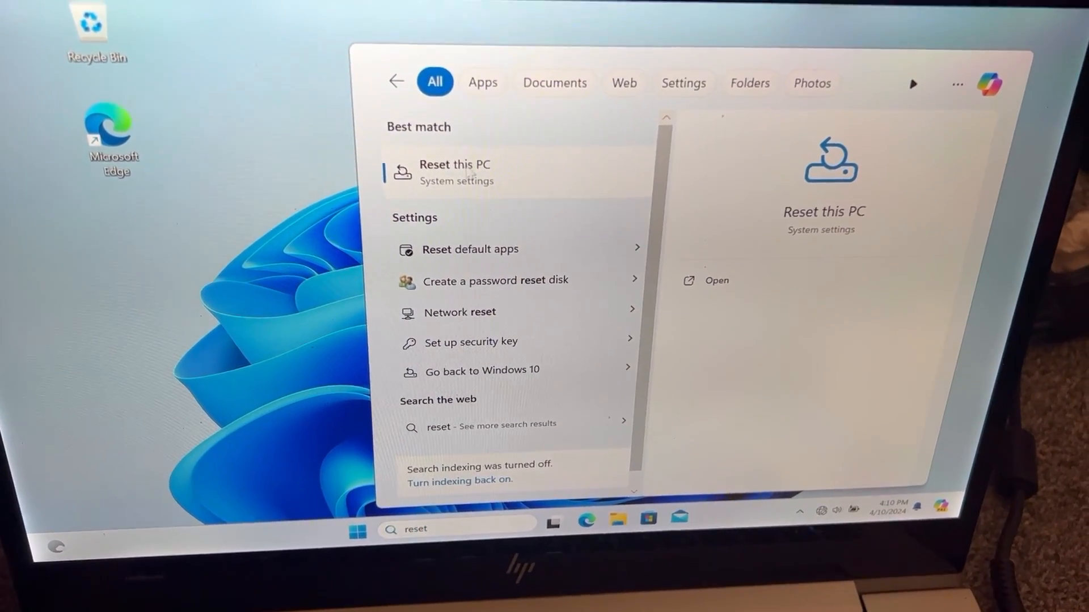
- Choose the Reset this PC result to land on System > Recovery
left_click(455, 172)
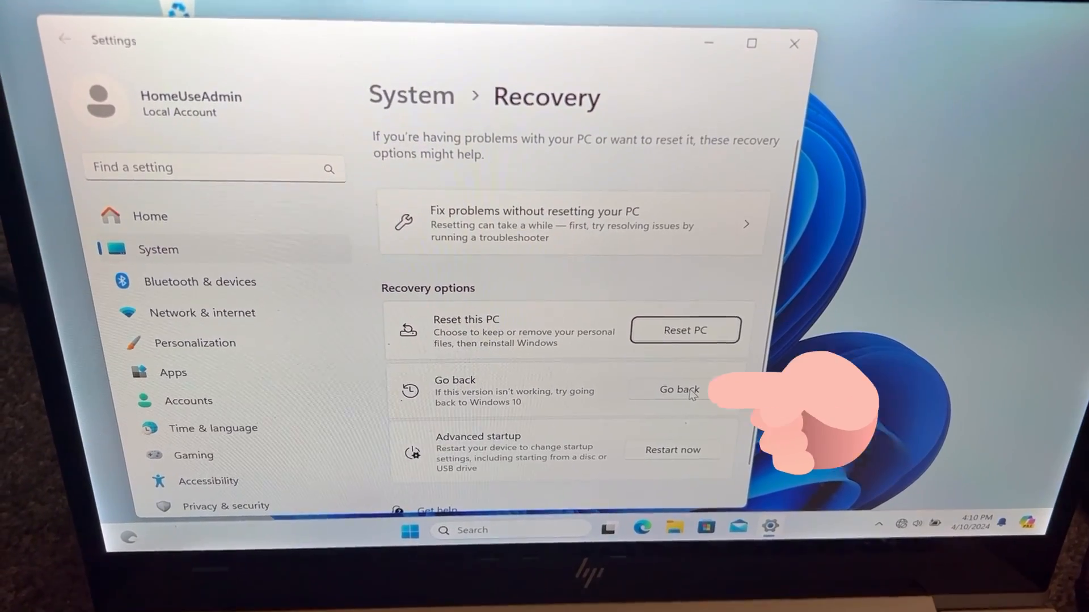
- Start Go back and settle on 'Windows 10 seemed easier to use' as the reason
left_click(678, 389)
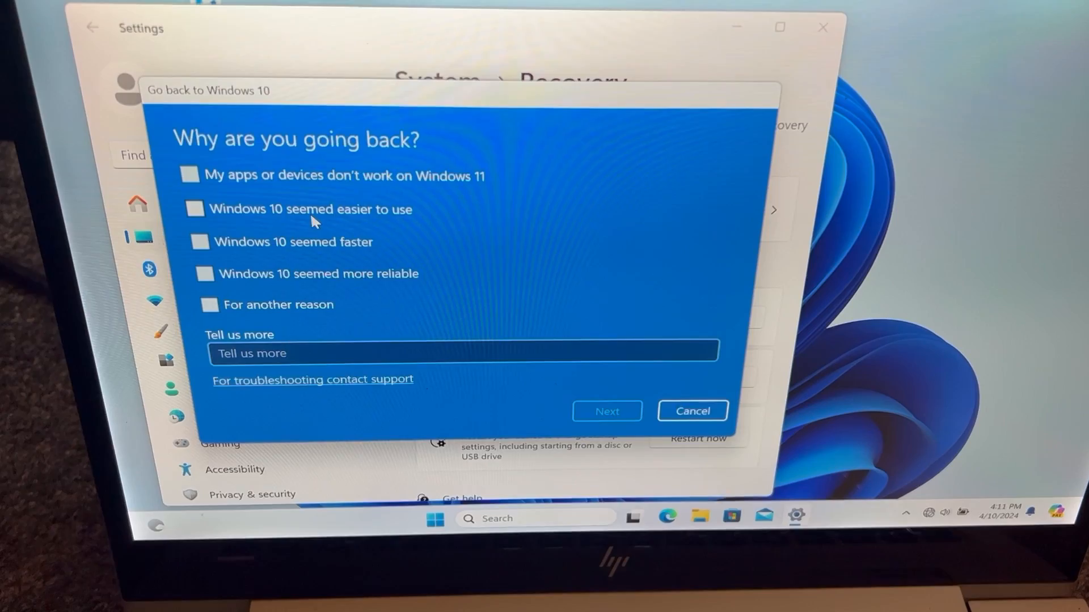
left_click(195, 209)
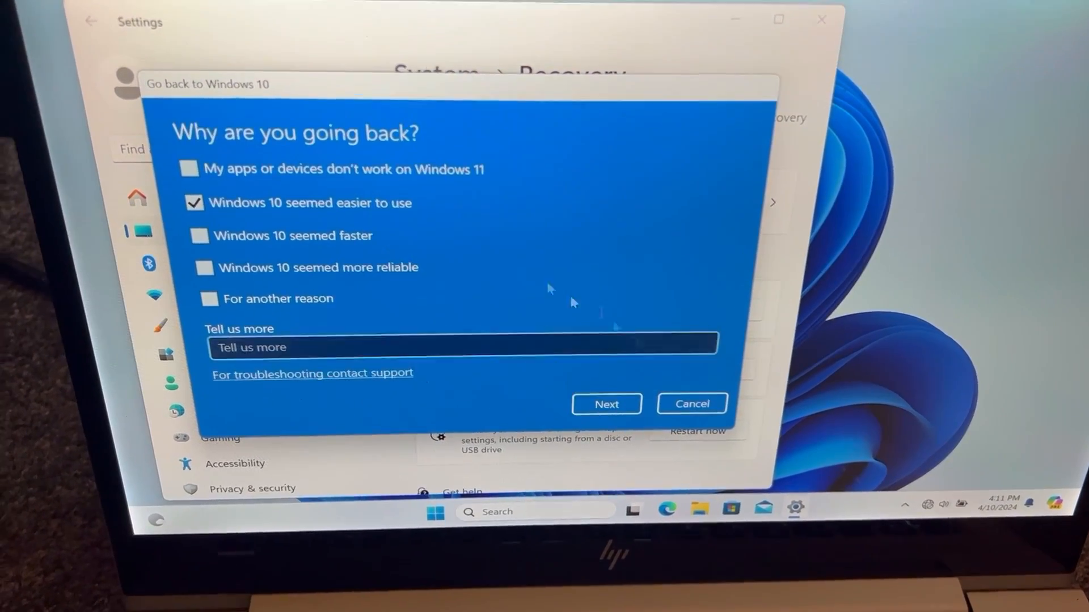
left_click(194, 203)
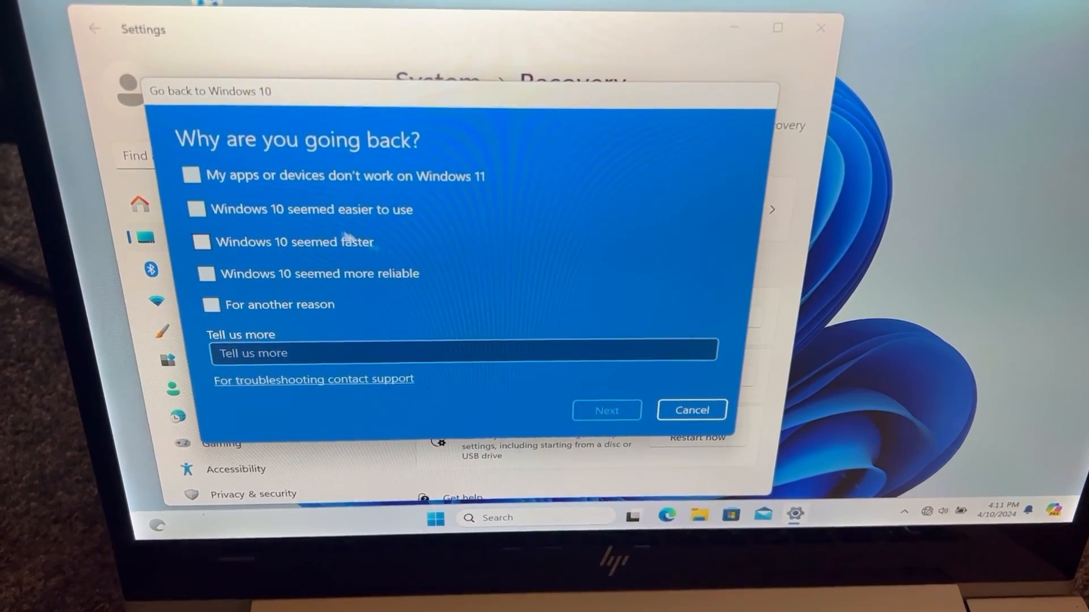
left_click(195, 208)
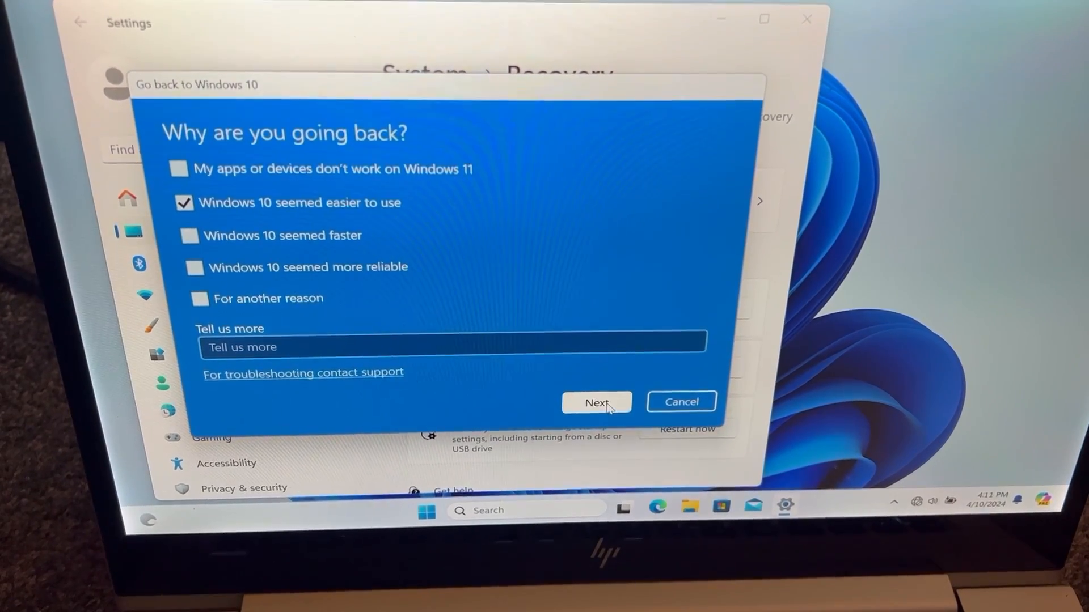
- Advance the wizard, choose Check for updates, then close Settings to the desktop
left_click(595, 403)
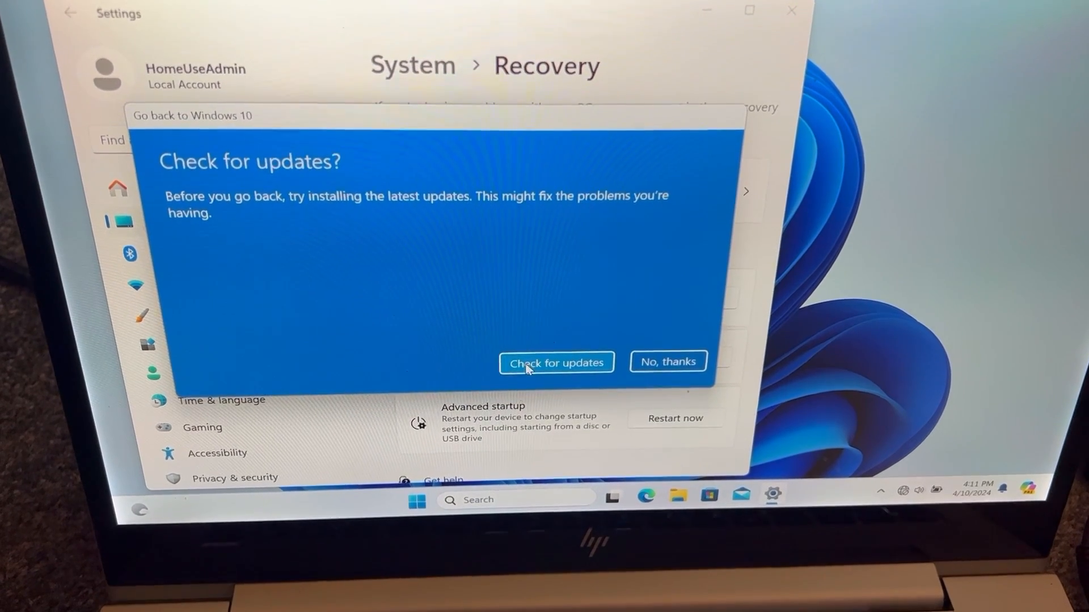
left_click(555, 362)
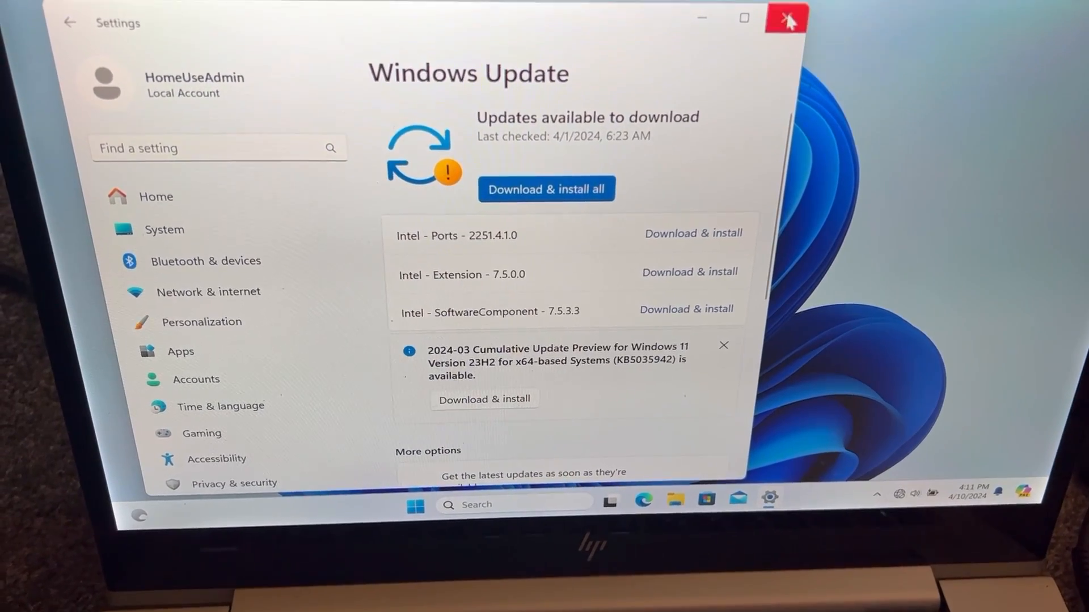
left_click(786, 20)
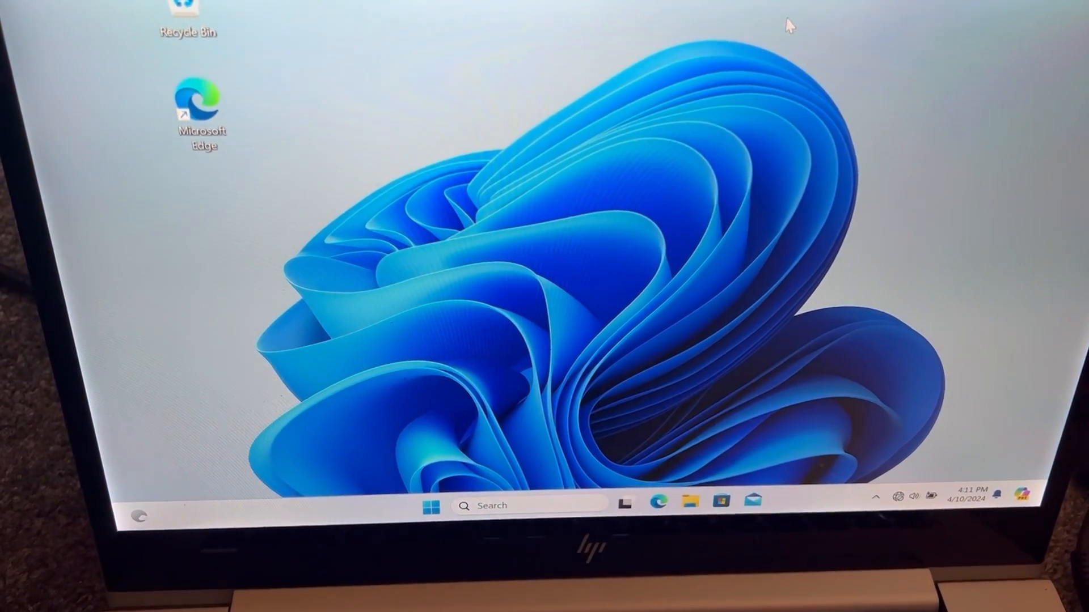